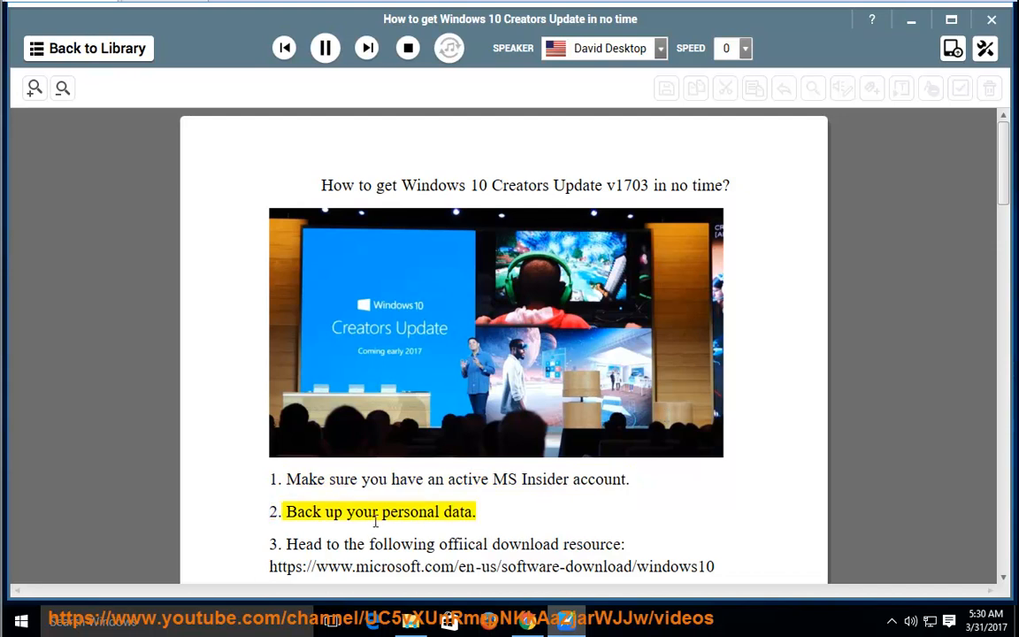
- Minimize the NaturalReader window to reveal the Windows desktop
{"action": "left_click", "coordinate": [324, 48]}
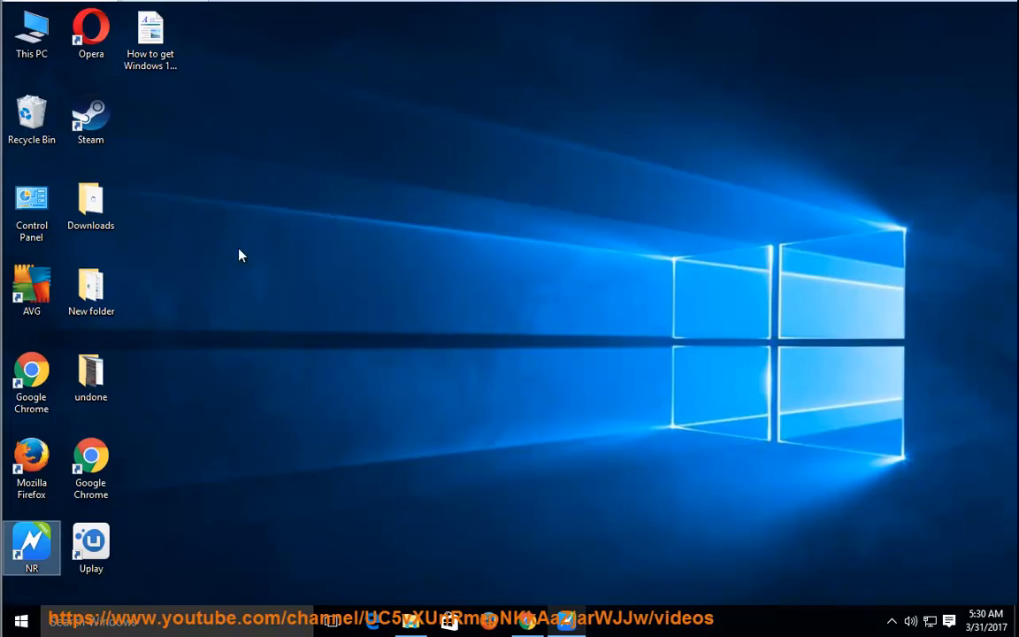
- Open This PC, browse Local Disk (C:) into Users, then return to NaturalReader
{"action": "right_click", "coordinate": [31, 31]}
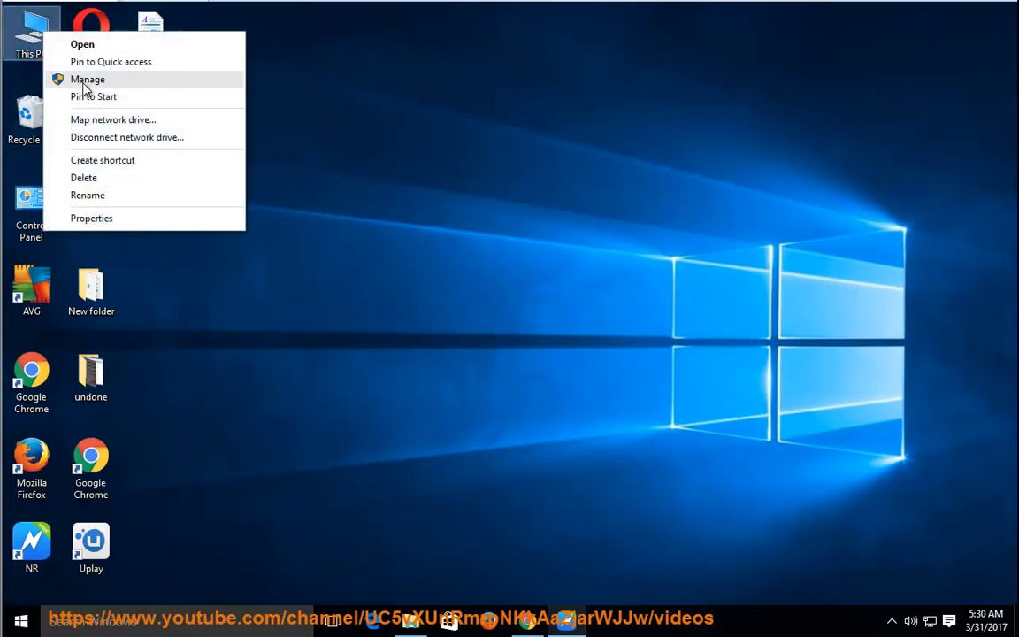
{"action": "mouse_move", "coordinate": [81, 45]}
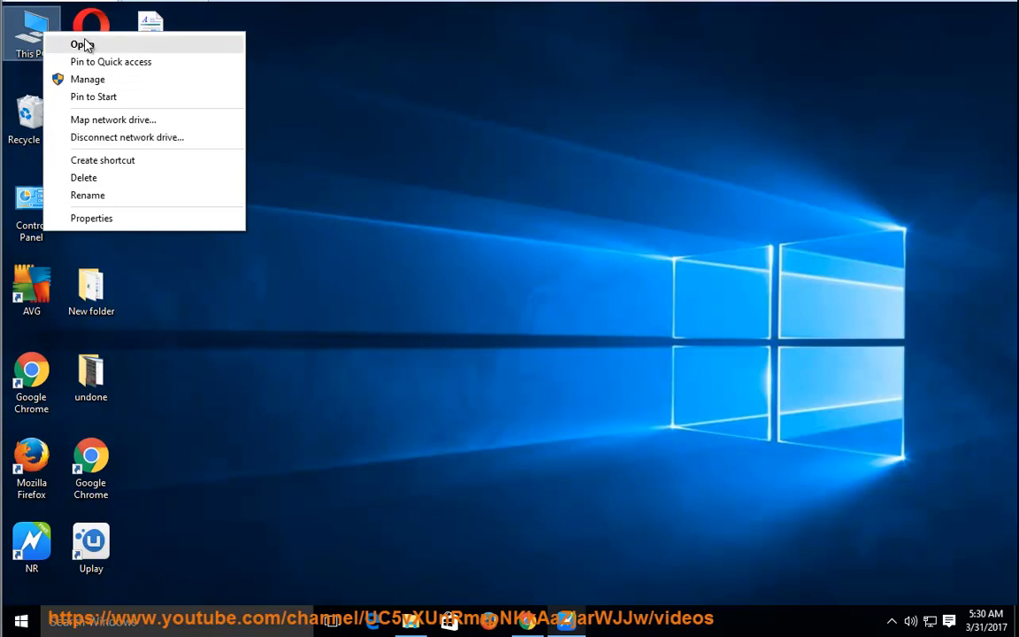
{"action": "left_click", "coordinate": [71, 44]}
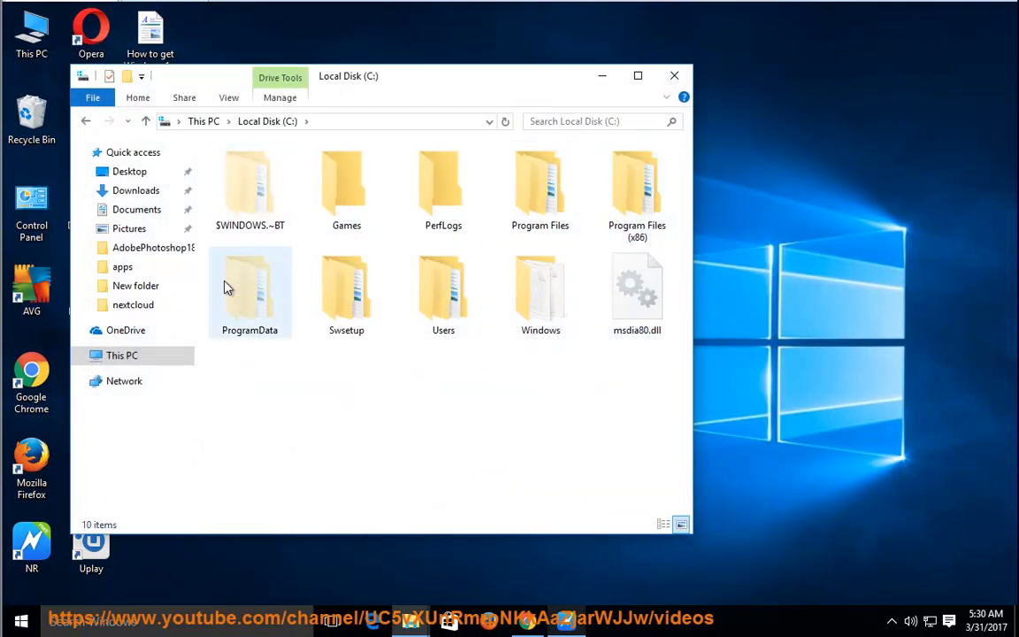
{"action": "double_click", "coordinate": [443, 292]}
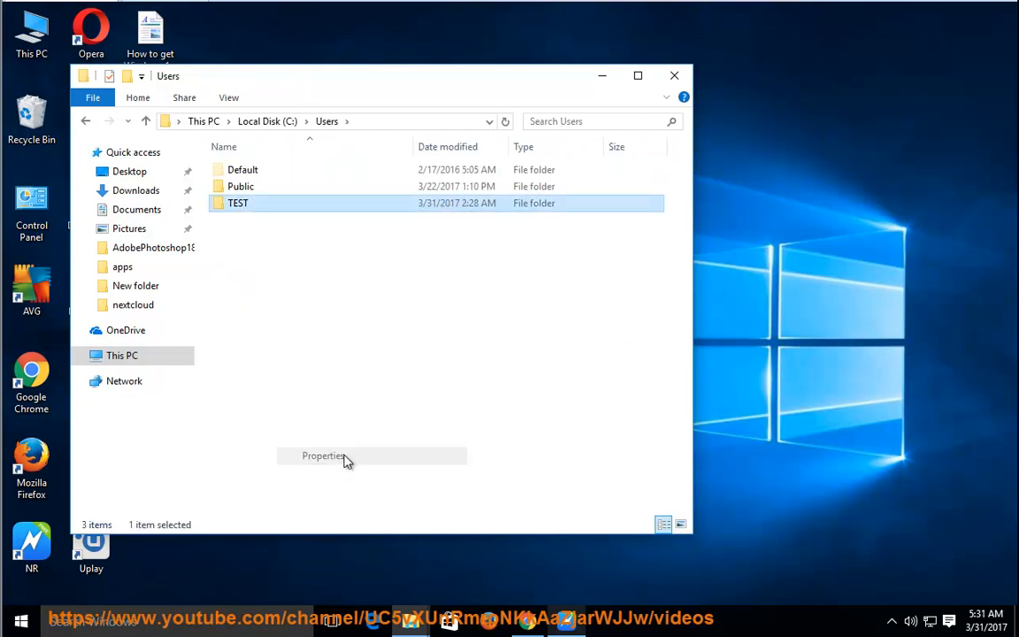
{"action": "left_click", "coordinate": [324, 455]}
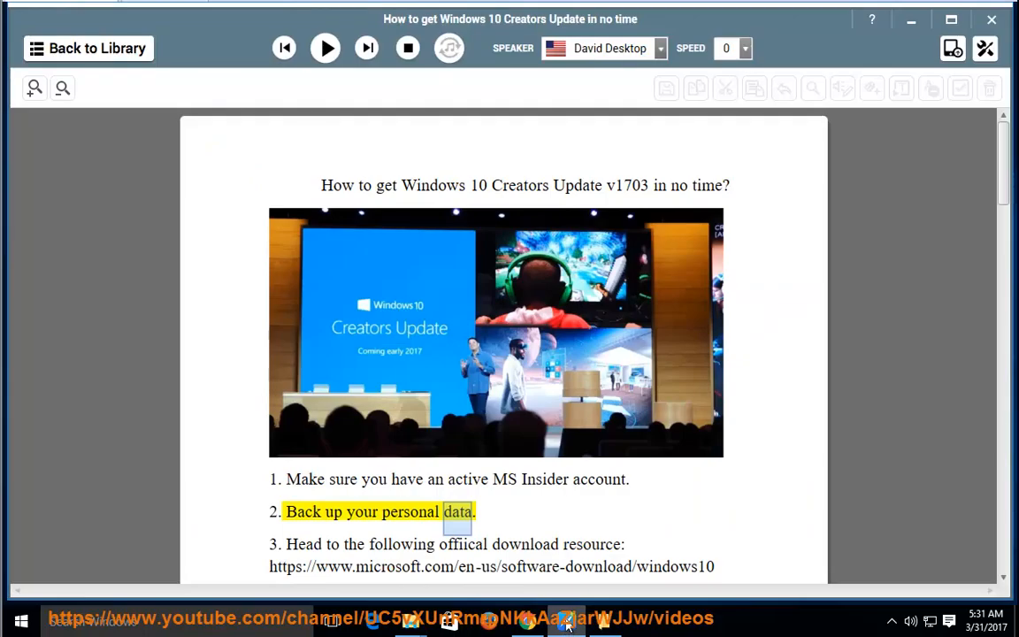
- Play and pause the tutorial, then copy the step 3 download link and load it in Firefox
{"action": "left_click", "coordinate": [324, 47]}
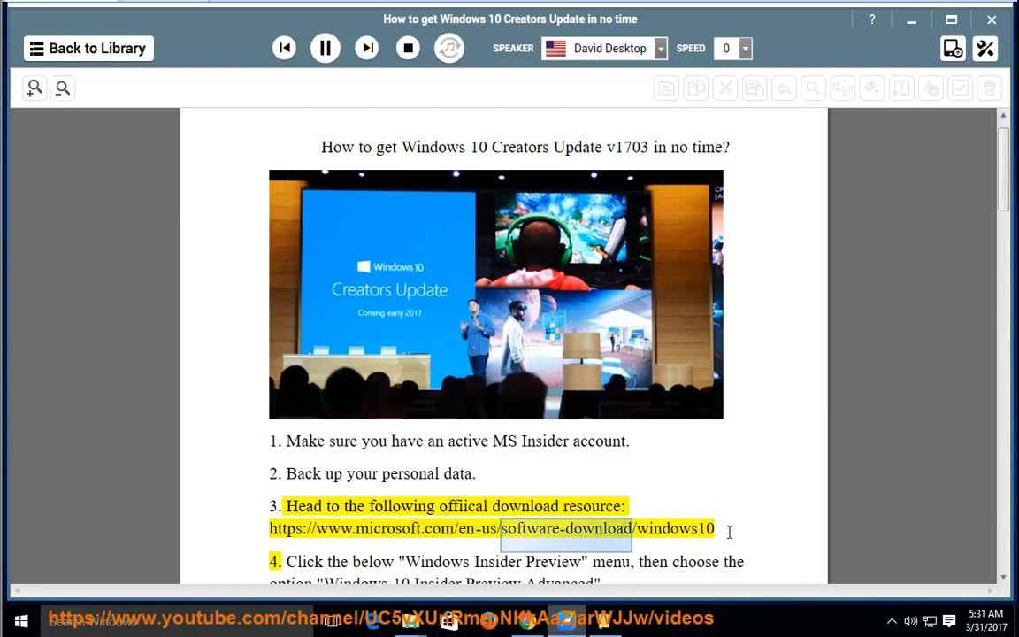
{"action": "left_click", "coordinate": [324, 48]}
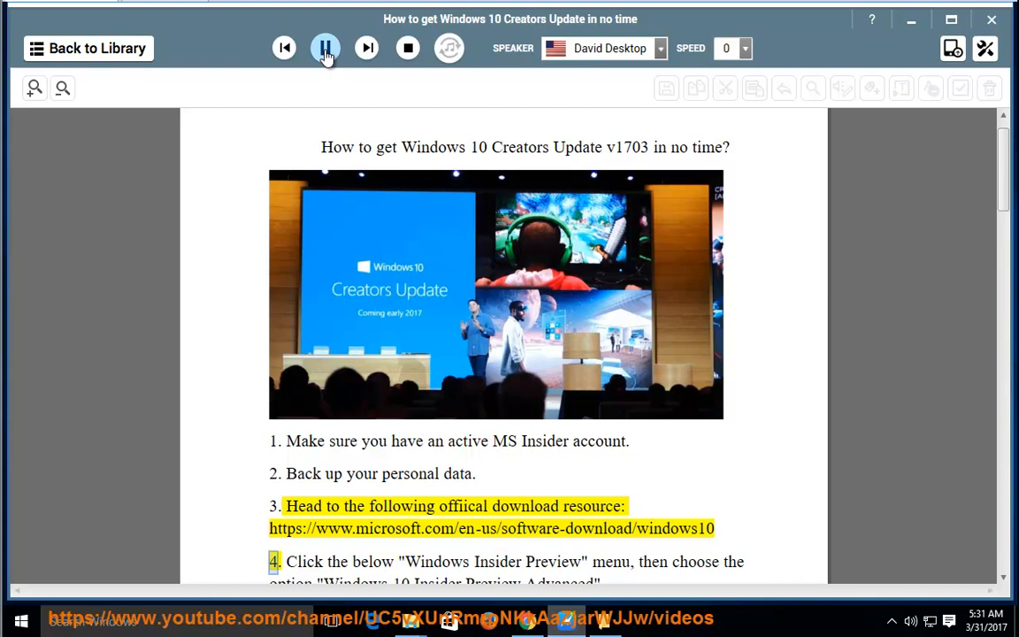
{"action": "left_click", "coordinate": [325, 48]}
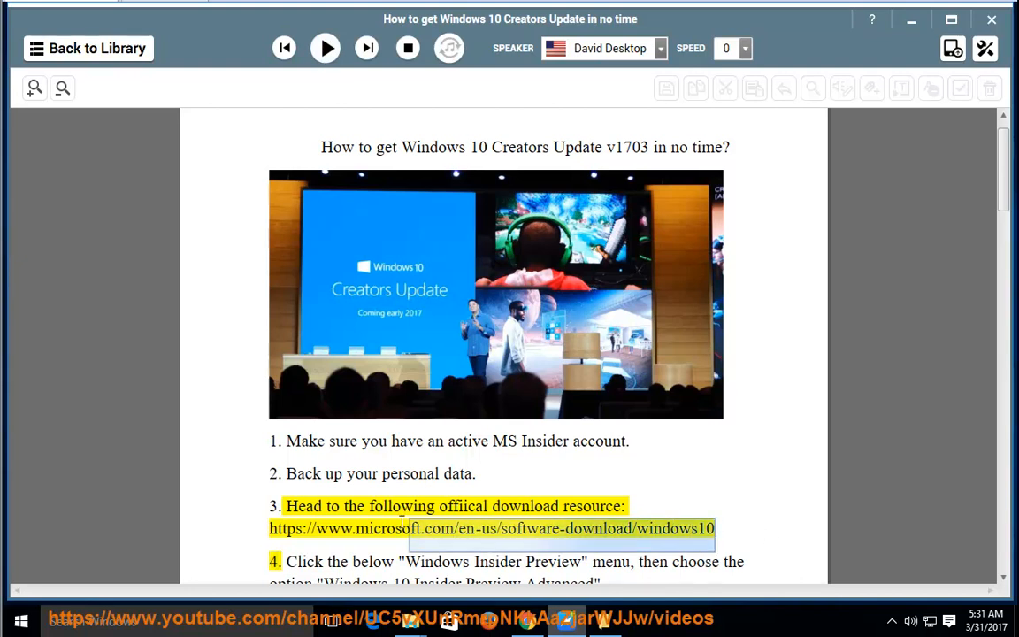
{"action": "right_click", "coordinate": [403, 522]}
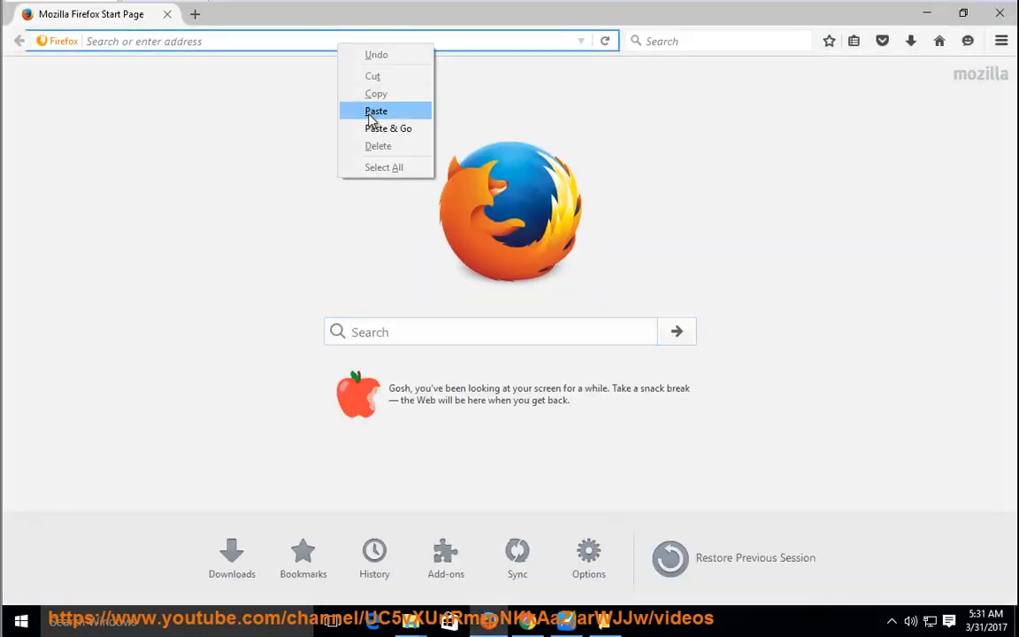
{"action": "left_click", "coordinate": [376, 111]}
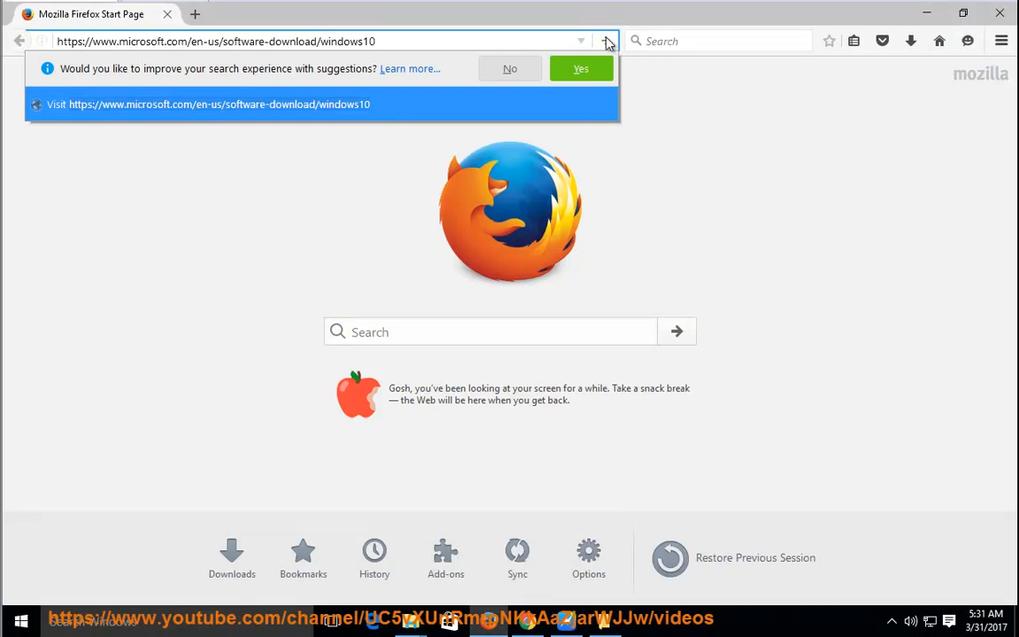
{"action": "left_click", "coordinate": [607, 41]}
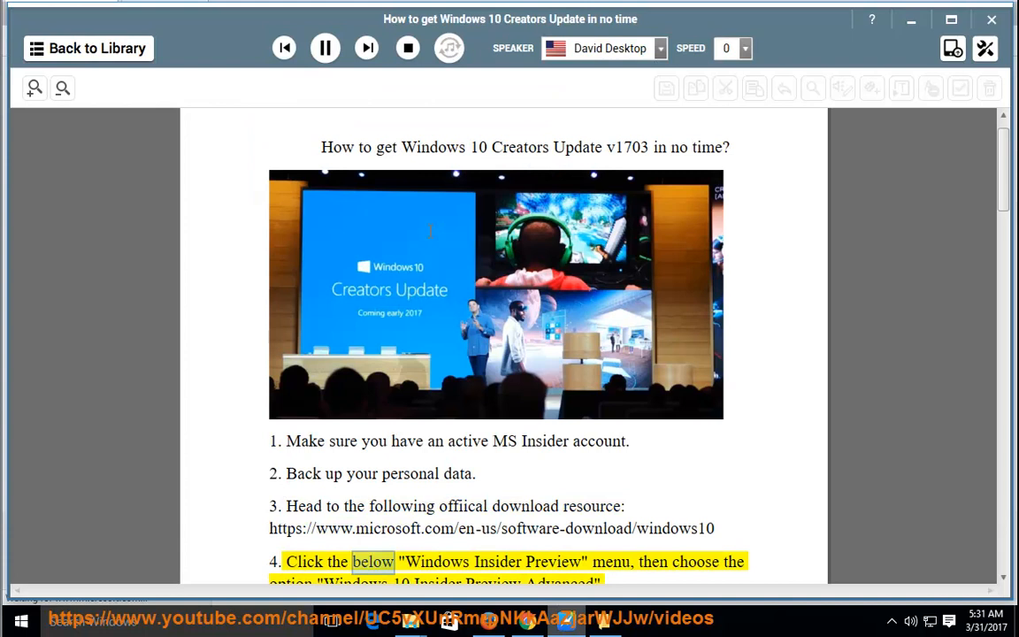
- Scroll down while step 4 is narrated, then pause NaturalReader
{"action": "scroll", "scroll_direction": "down", "scroll_amount": 3}
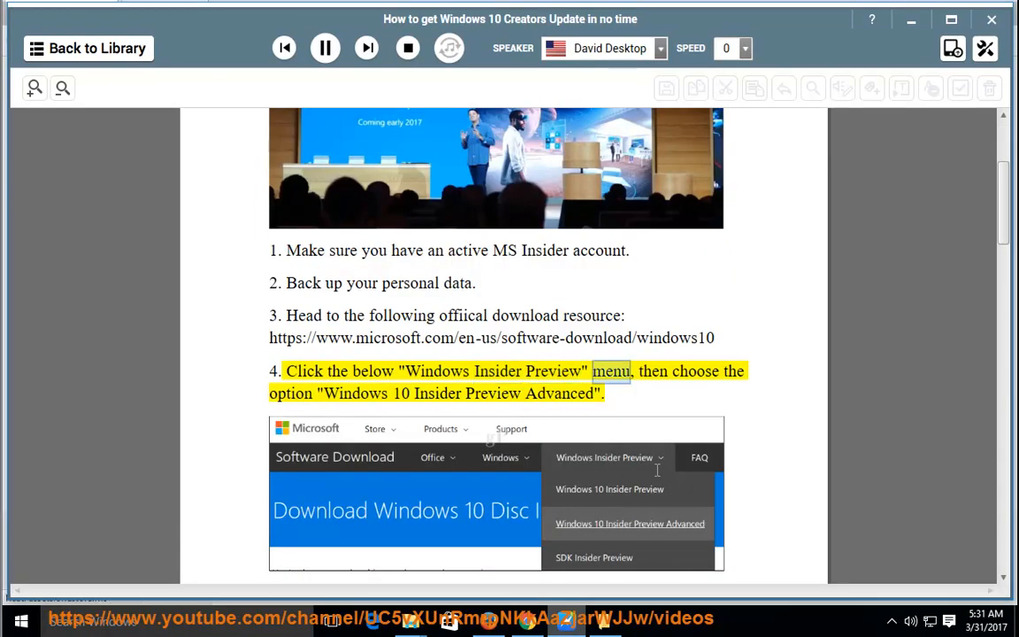
{"action": "scroll", "scroll_direction": "down", "scroll_amount": 3}
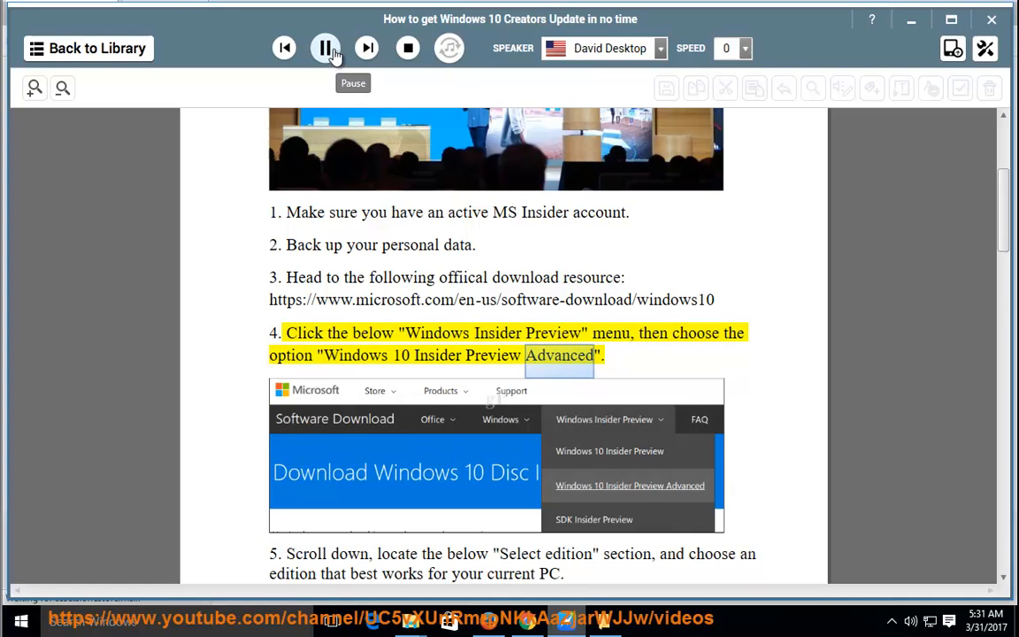
{"action": "left_click", "coordinate": [325, 48]}
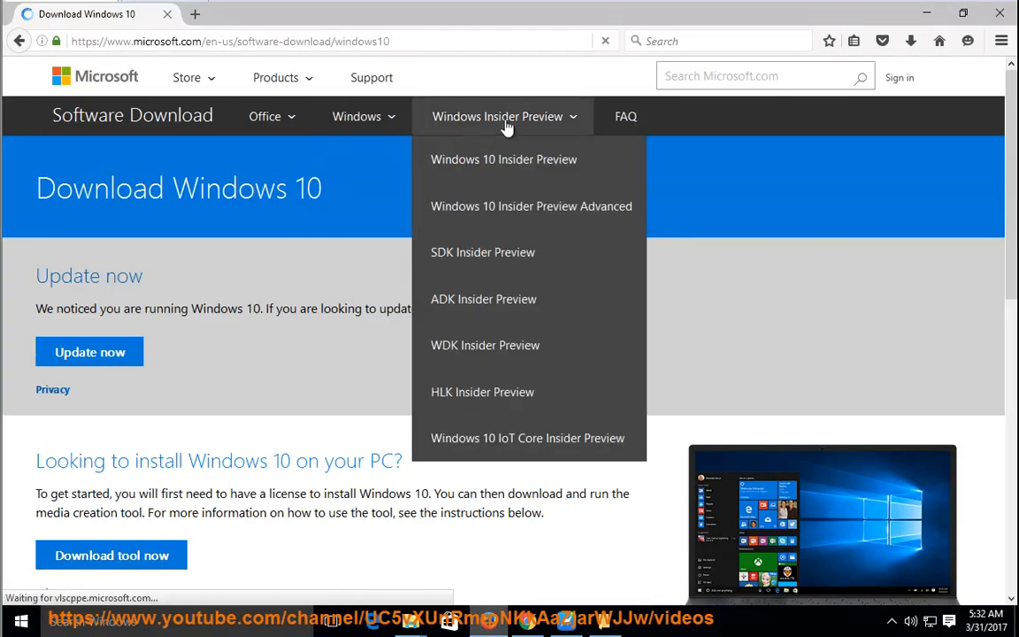
- Open Windows 10 Insider Preview Advanced from the Insider Preview menu, then return to NaturalReader
{"action": "left_click", "coordinate": [531, 206]}
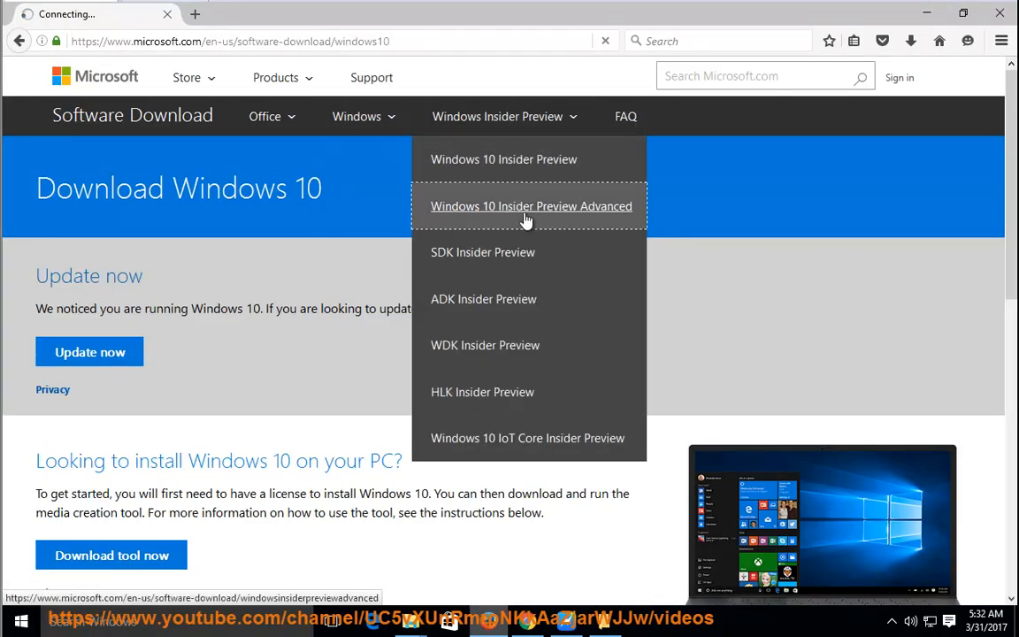
{"action": "left_click", "coordinate": [531, 206]}
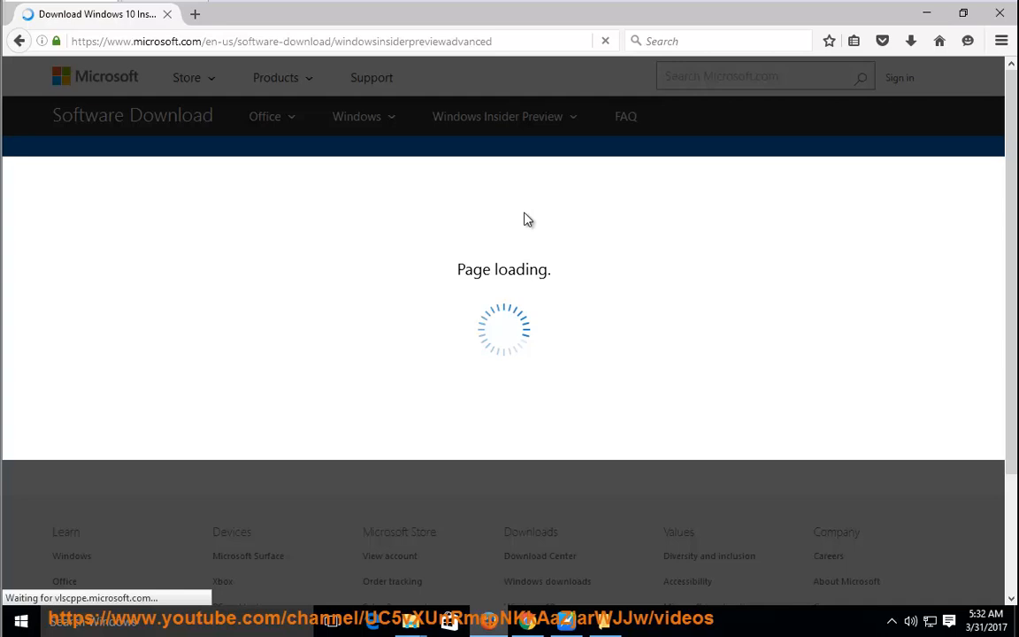
{"action": "mouse_move", "coordinate": [570, 283]}
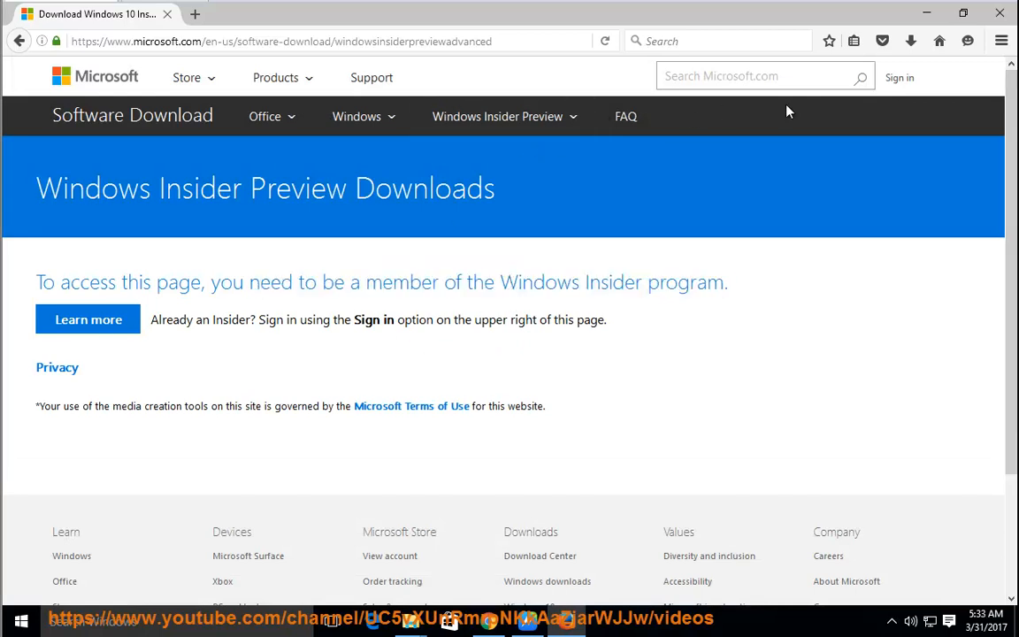
{"action": "left_click", "coordinate": [899, 77]}
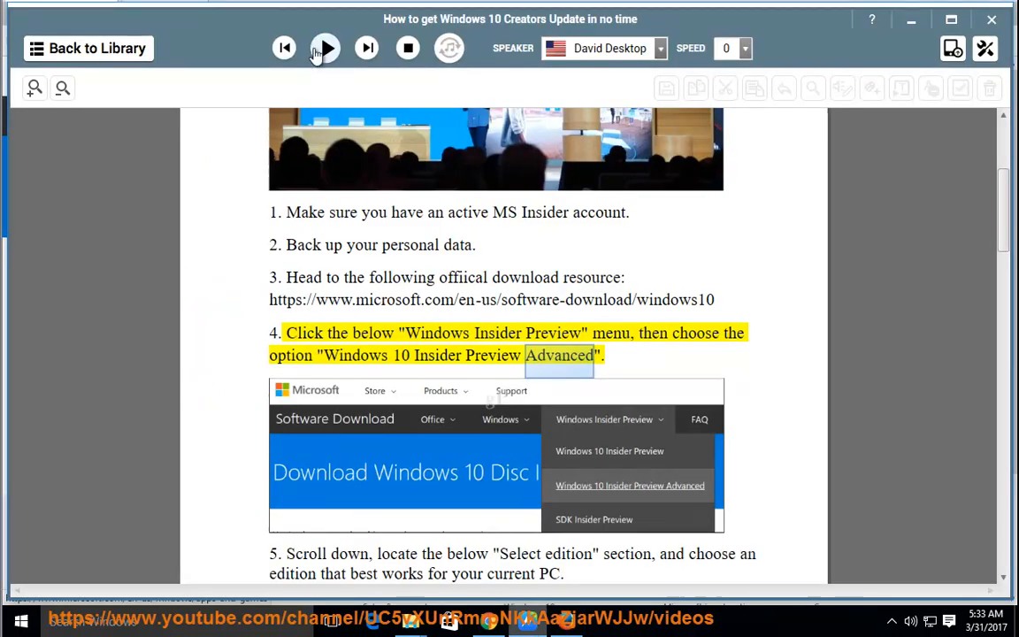
- Resume narration and scroll through steps 5–8 to the IDM download tip
{"action": "left_click", "coordinate": [325, 48]}
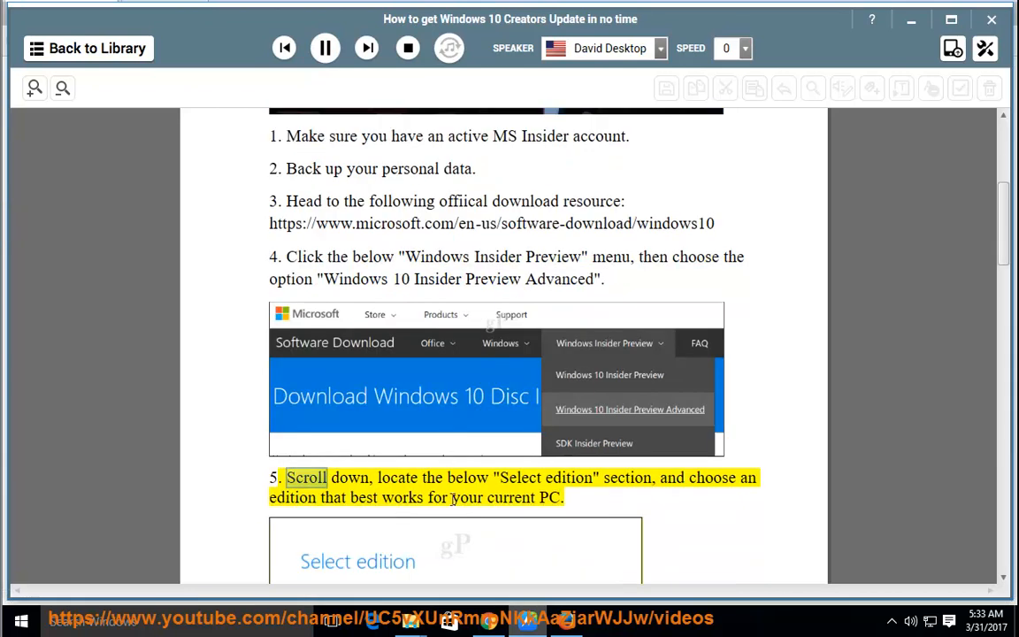
{"action": "scroll", "scroll_direction": "down", "scroll_amount": 3}
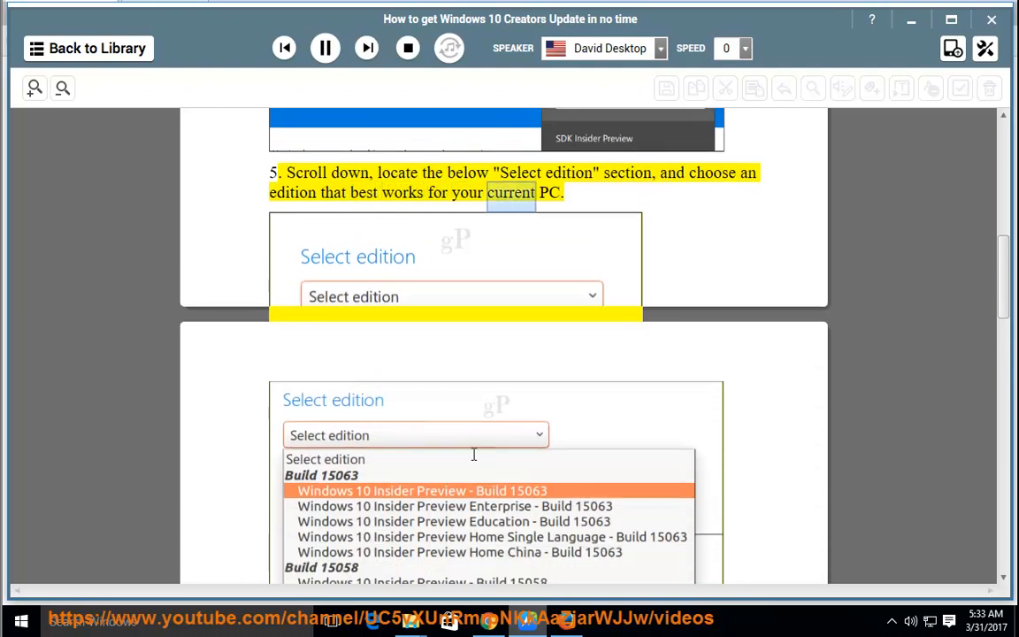
{"action": "scroll", "scroll_direction": "down", "scroll_amount": 3}
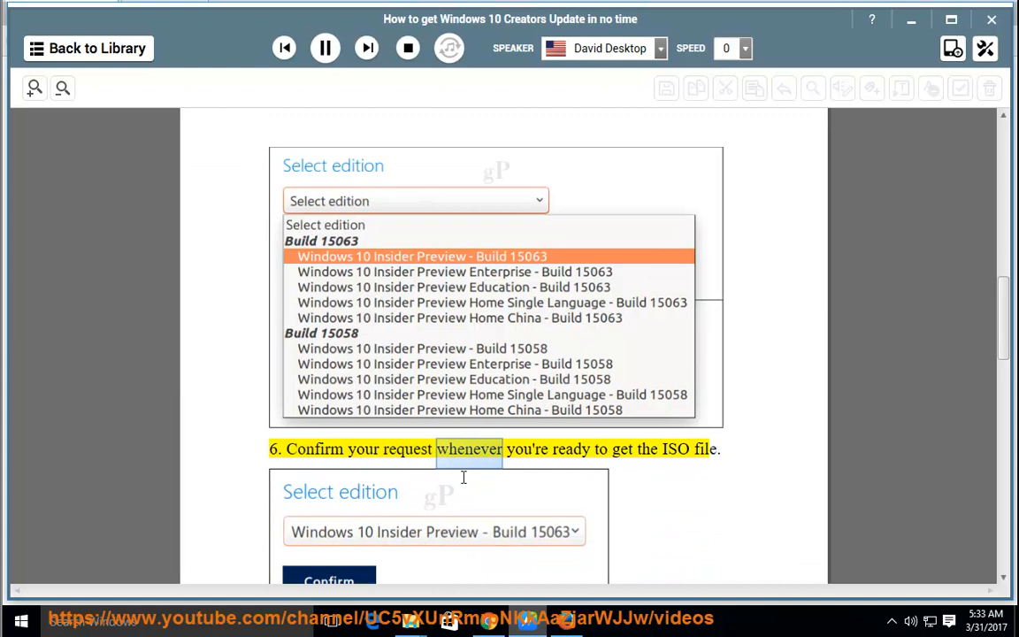
{"action": "scroll", "scroll_direction": "down", "scroll_amount": 3}
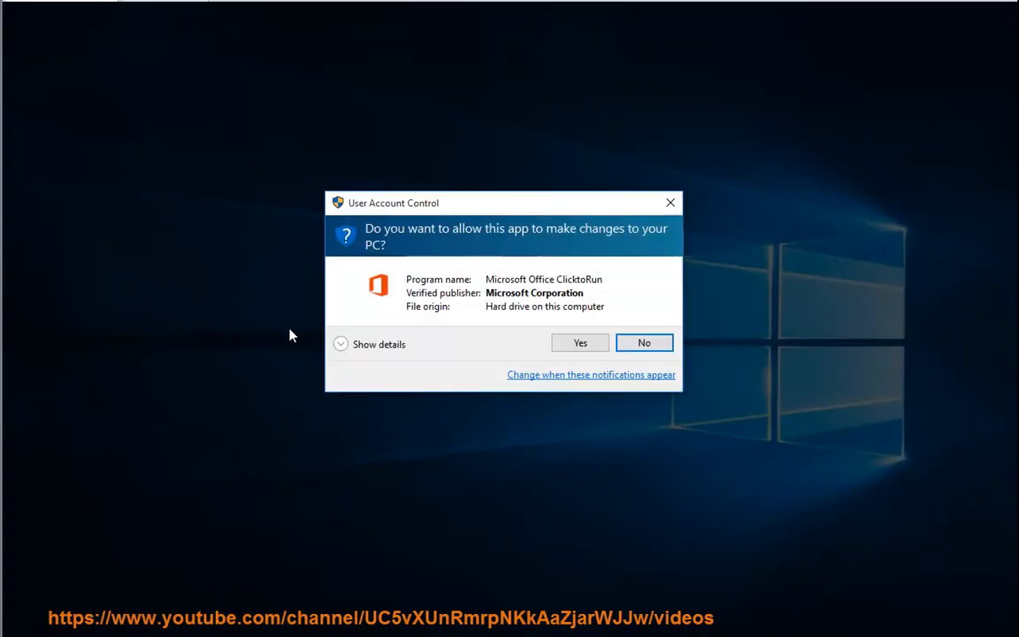
{"action": "left_click", "coordinate": [579, 342]}
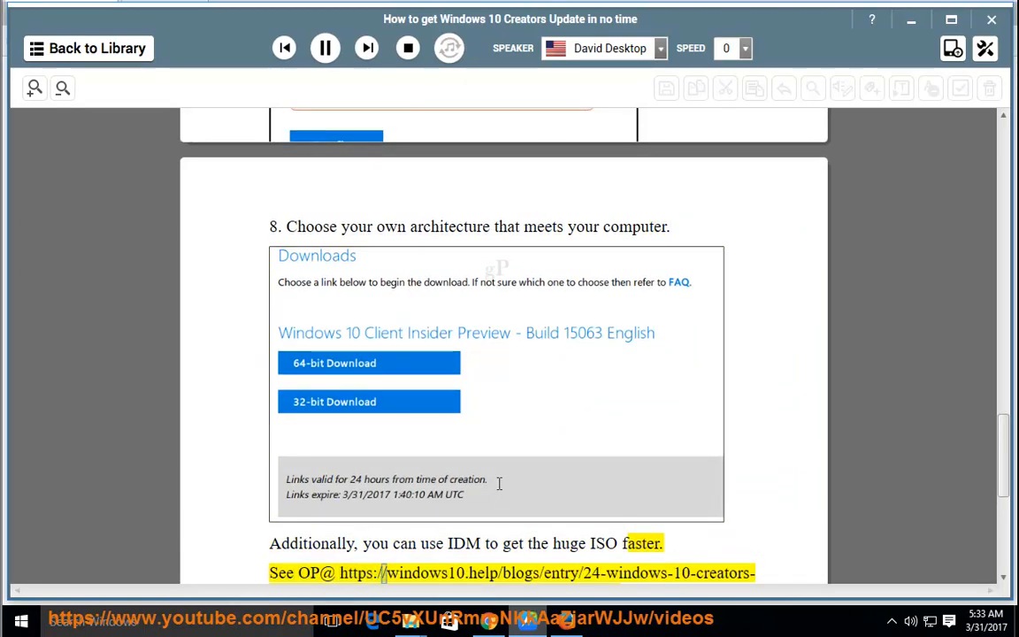
{"action": "double_click", "coordinate": [519, 572]}
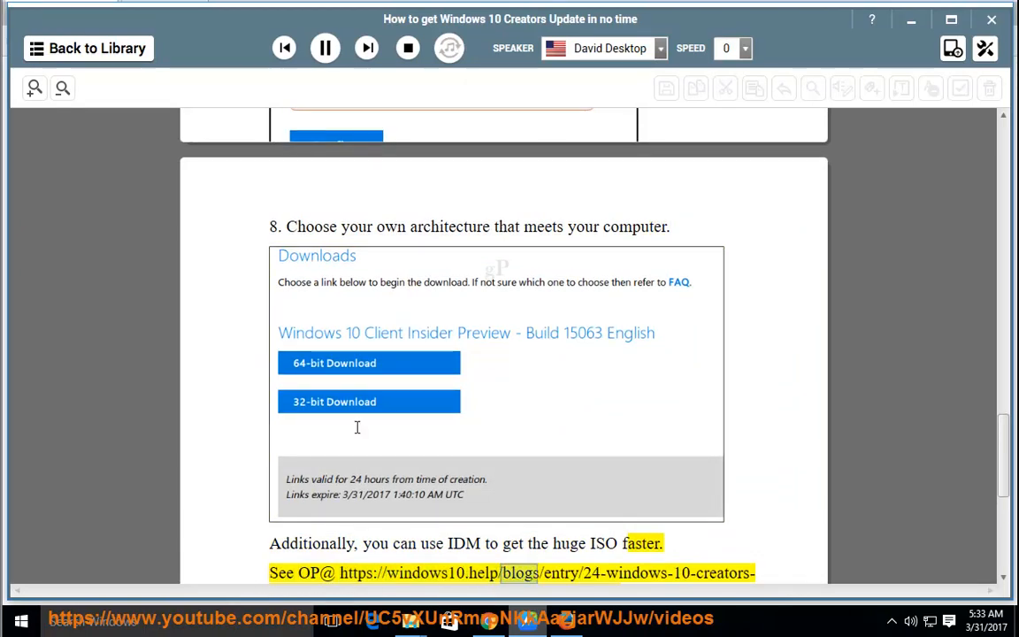